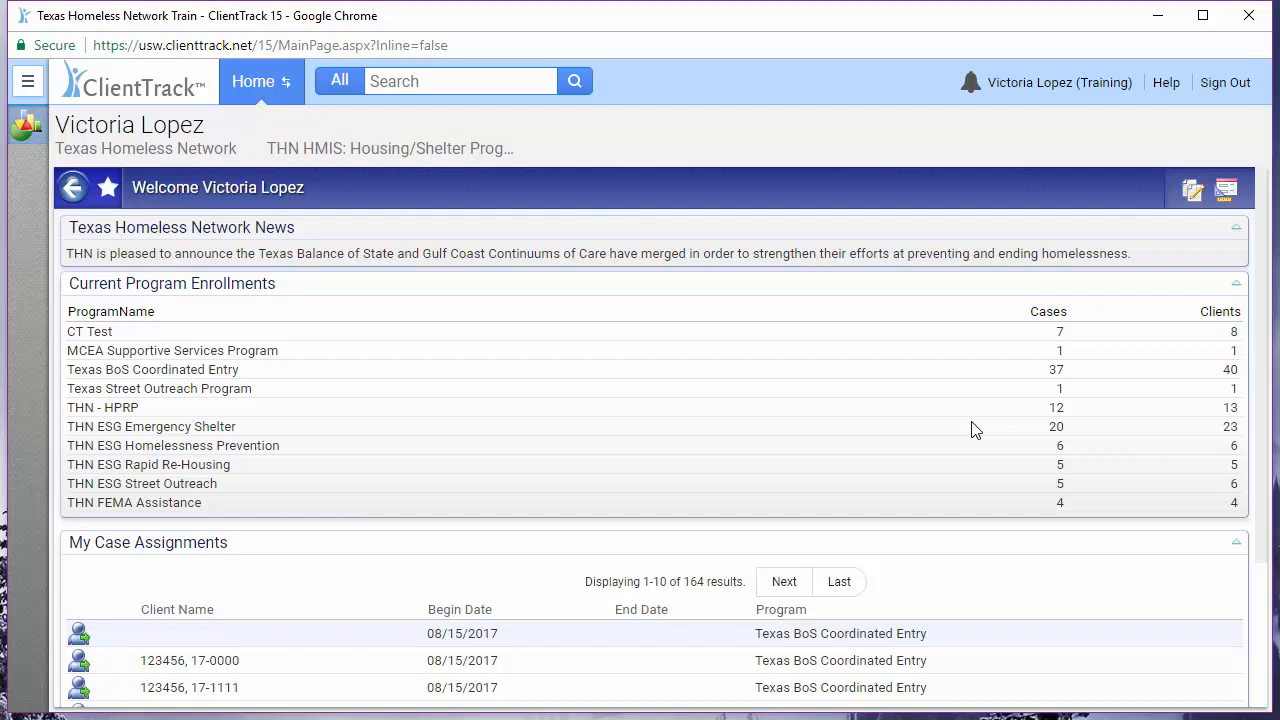
mouse_move(261, 81)
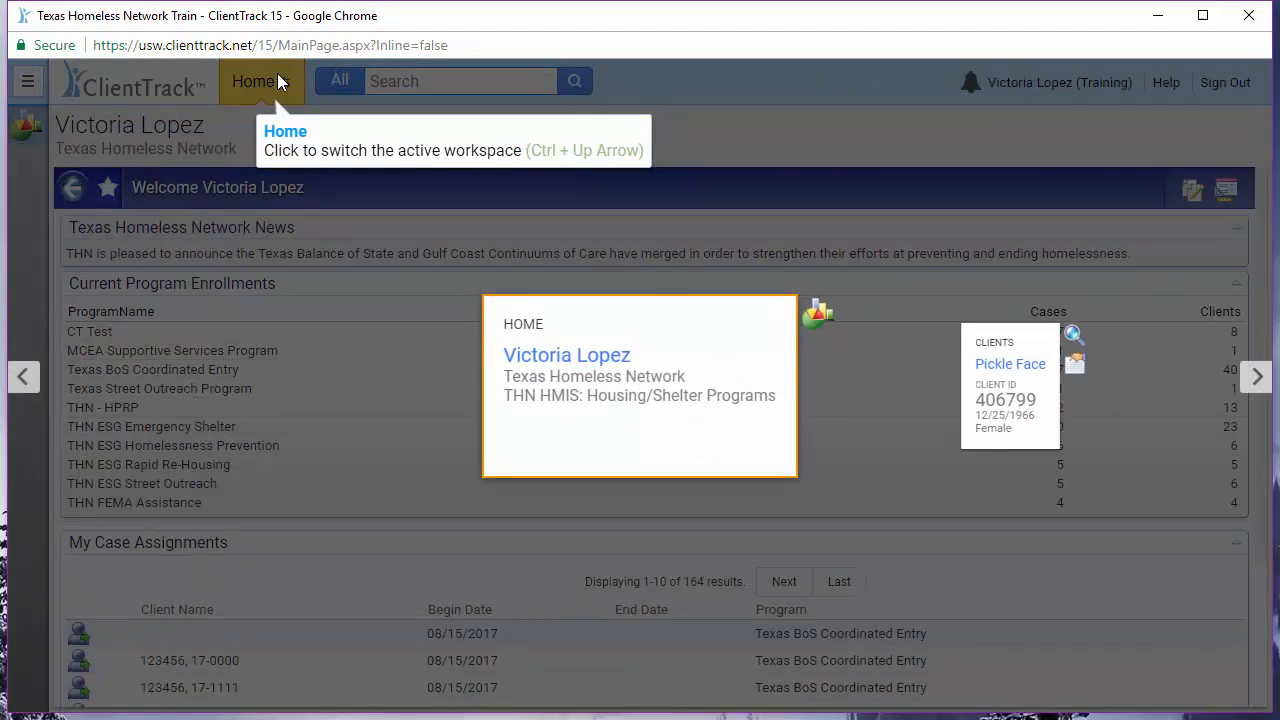
mouse_move(1257, 377)
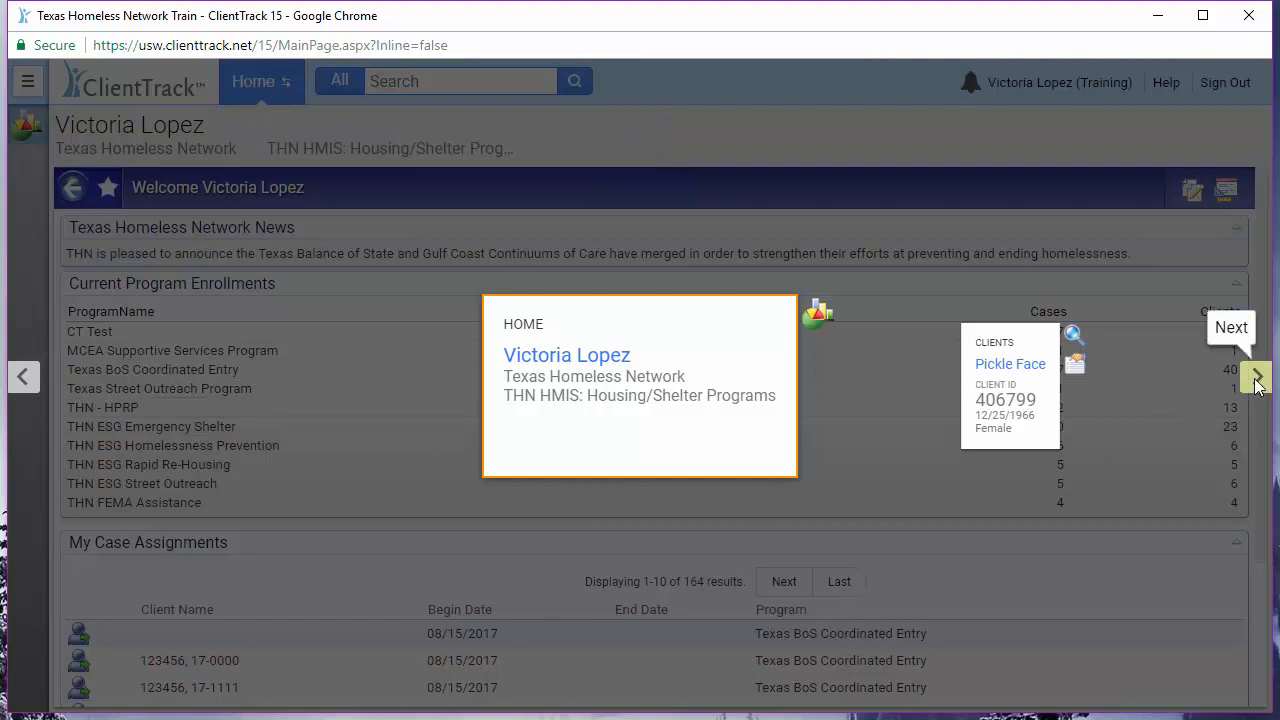
Switch to the THN Test ES Facility 1 - Non-RHY Shelter workspace
click(1256, 376)
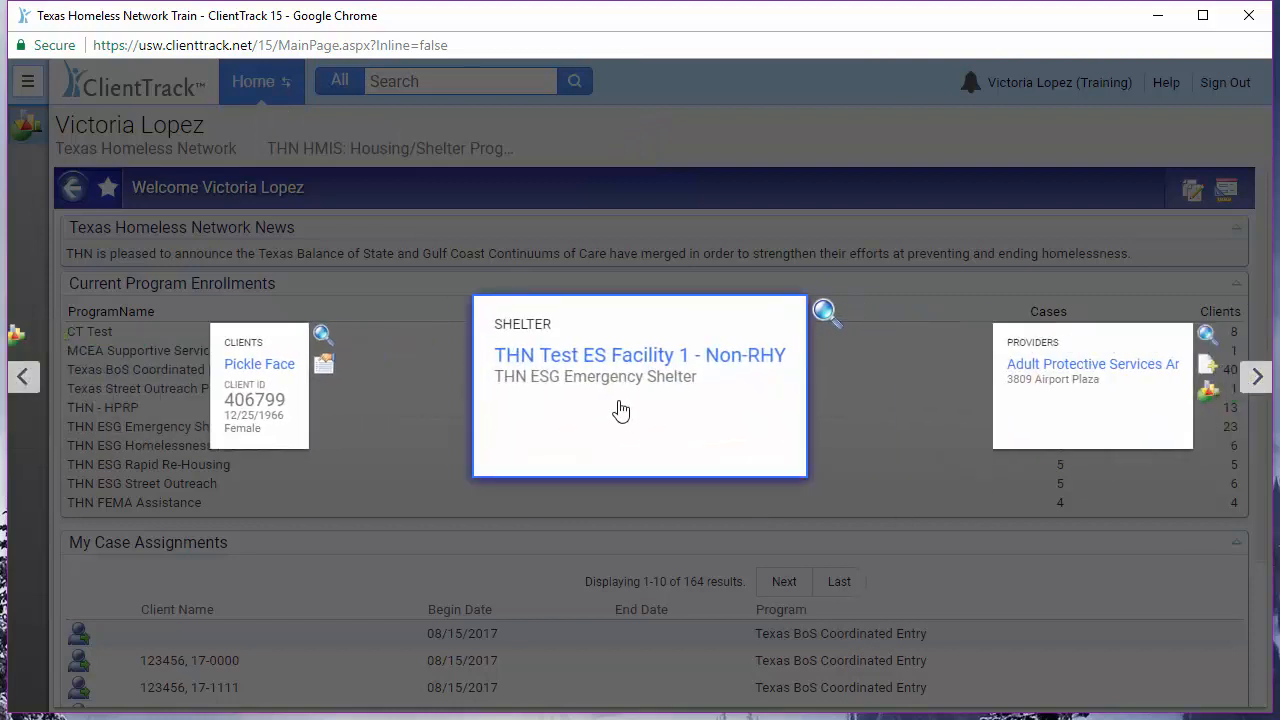
click(640, 354)
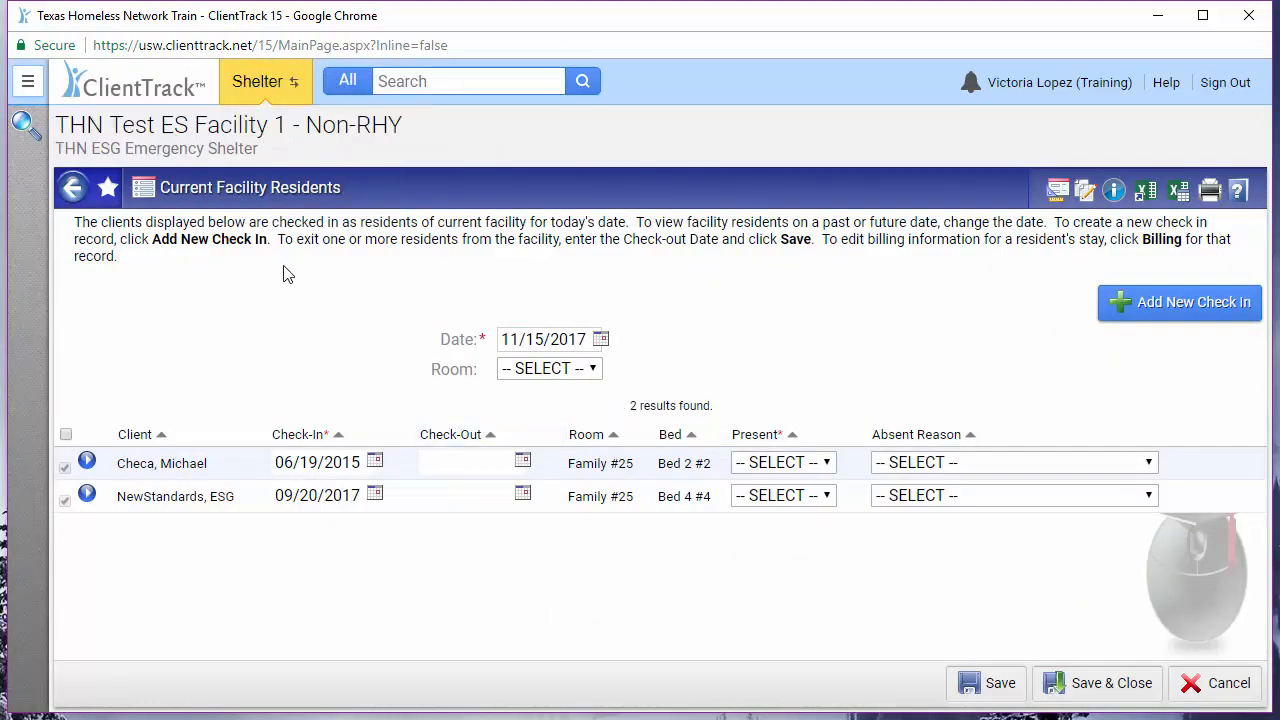
click(27, 81)
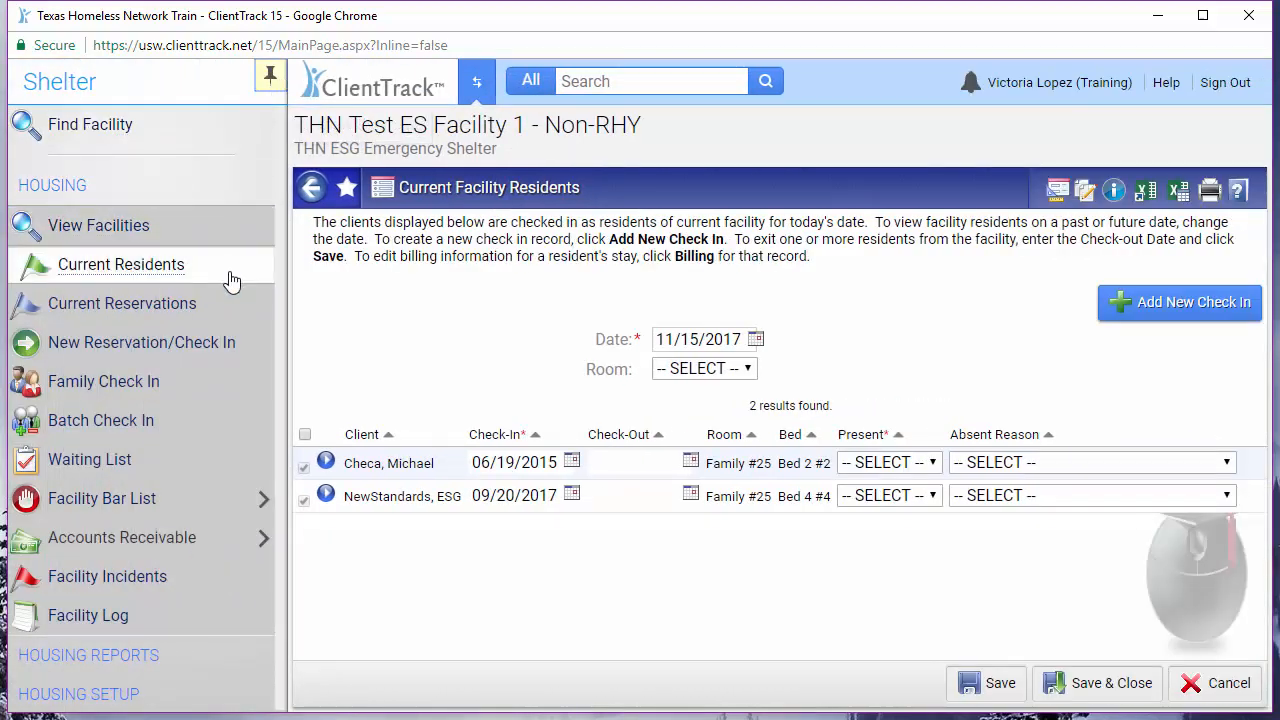
click(388, 462)
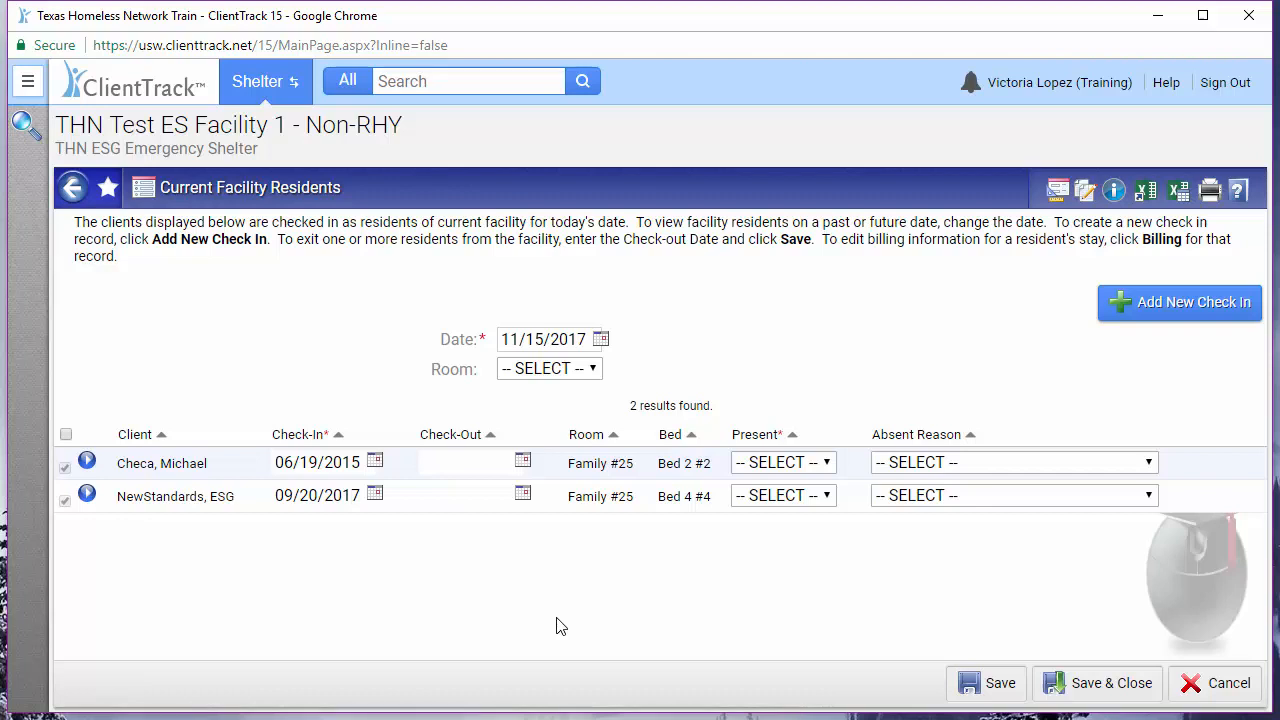
click(783, 462)
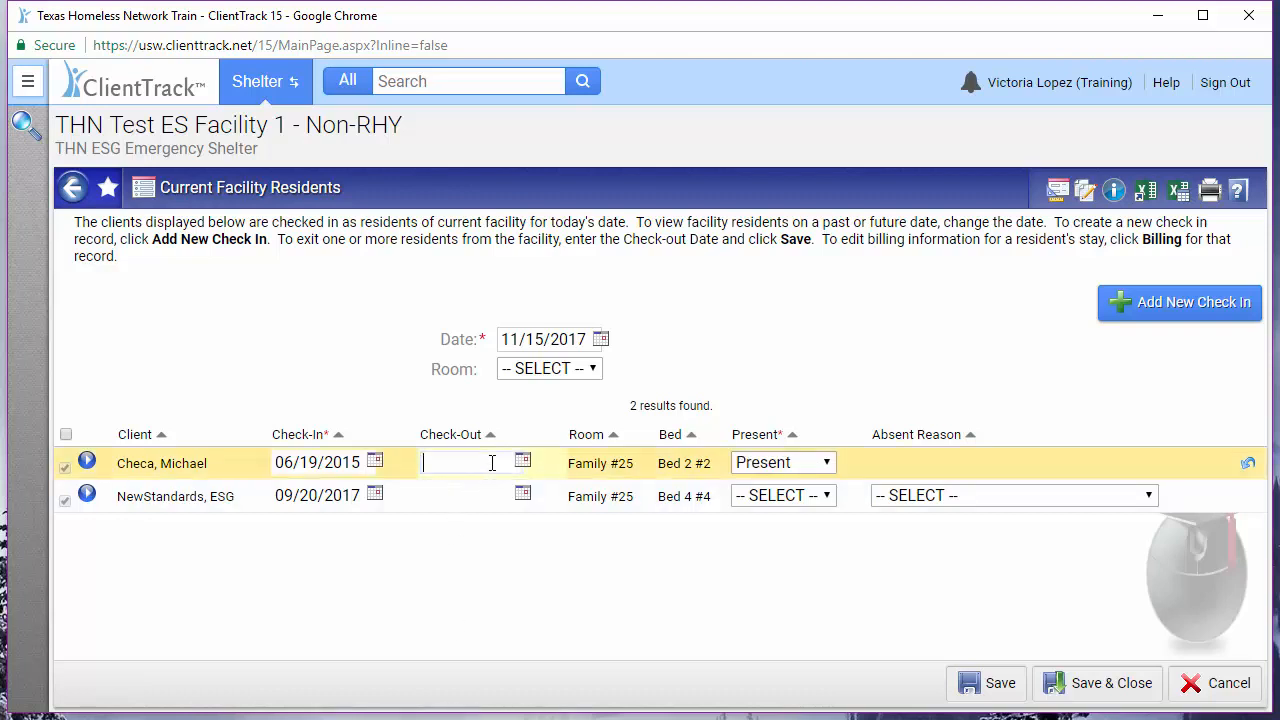
text(10/25/2015)
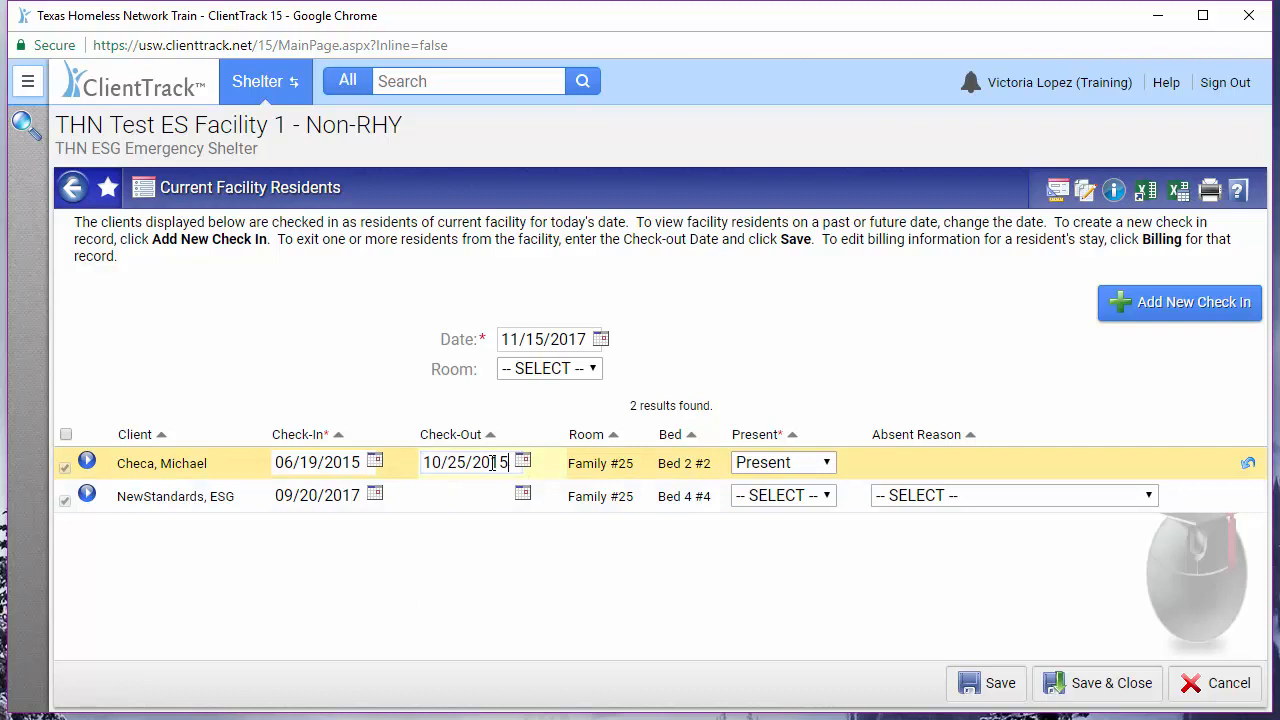
click(999, 683)
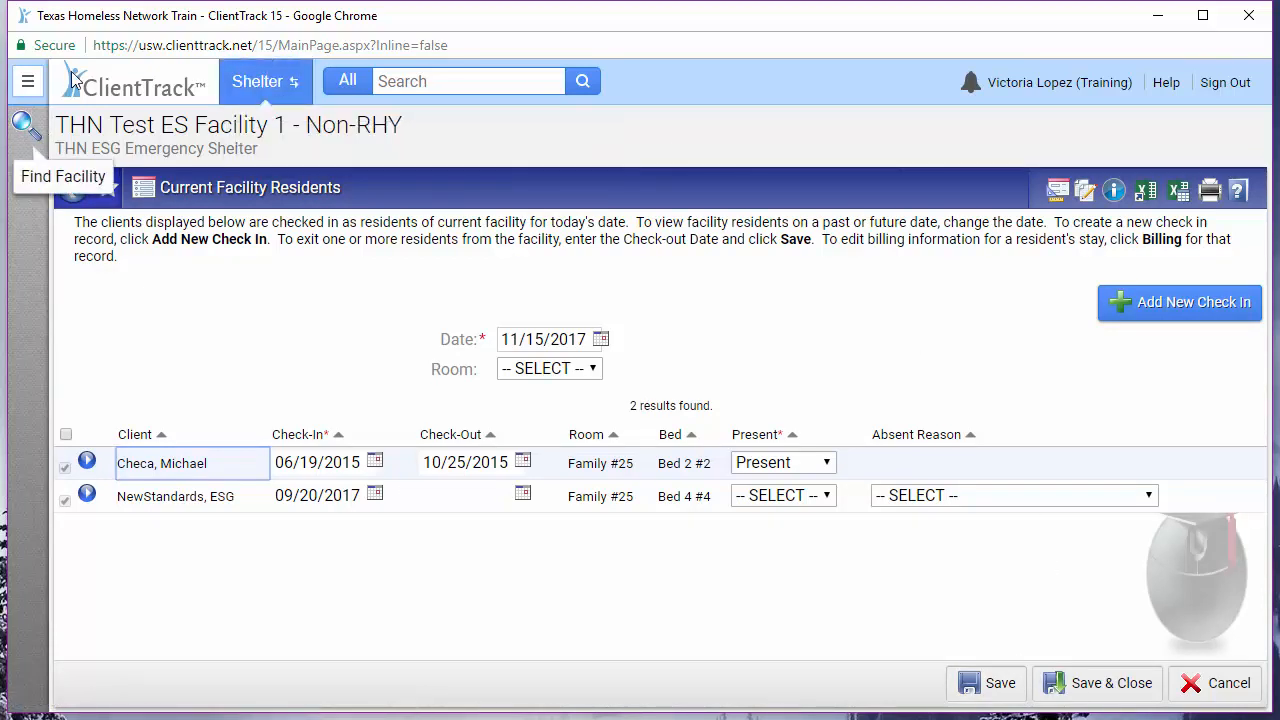
click(27, 81)
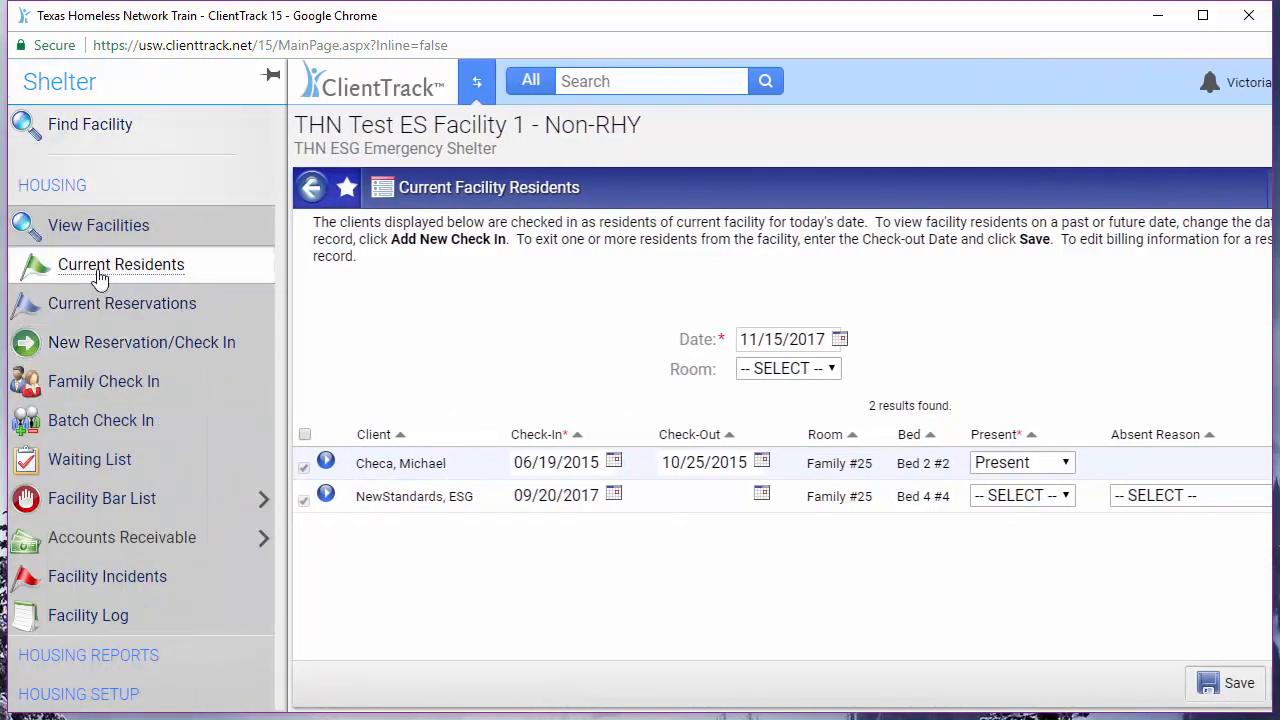